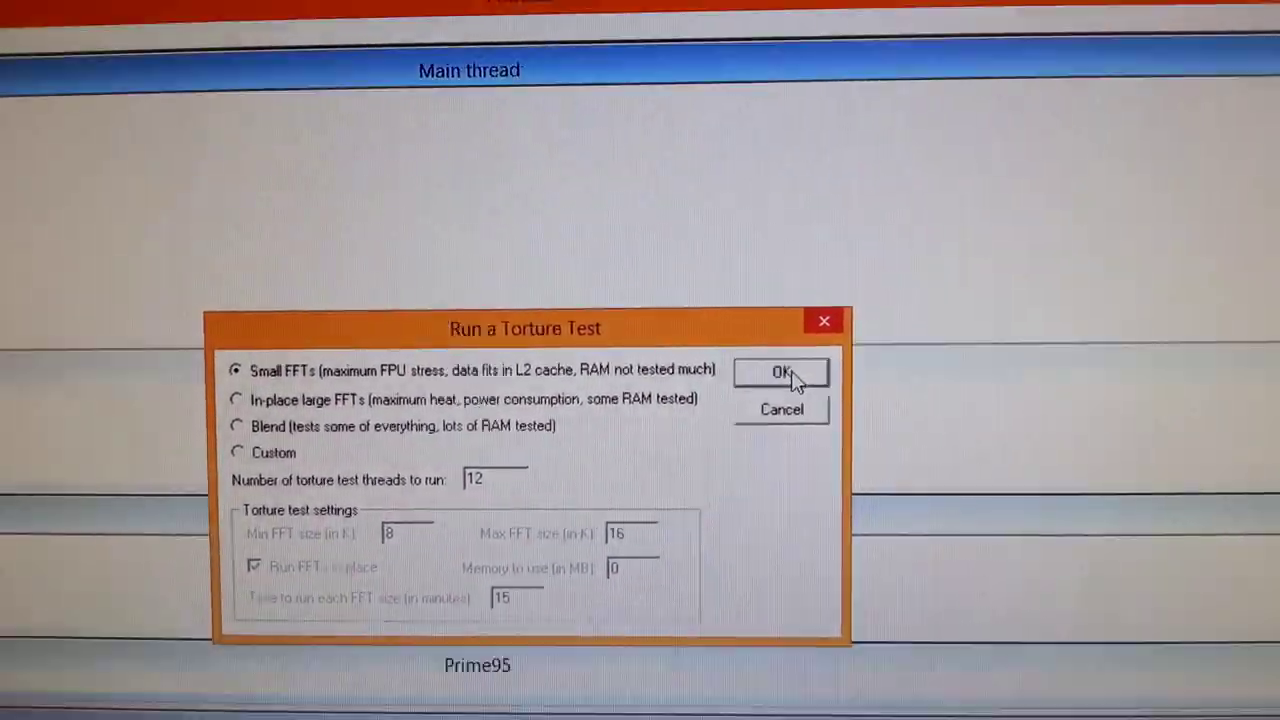
# Start the Small FFTs torture test on 12 threads, launching worker self-test windows
pyautogui.click(780, 372)
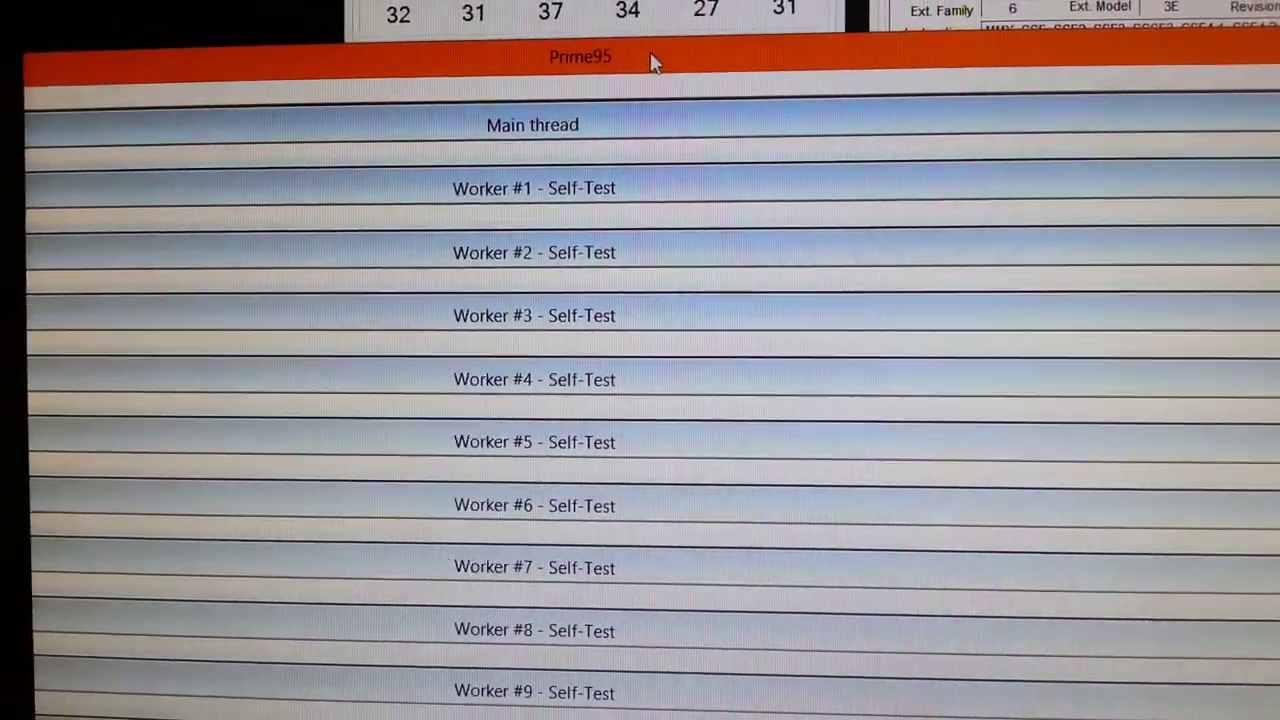